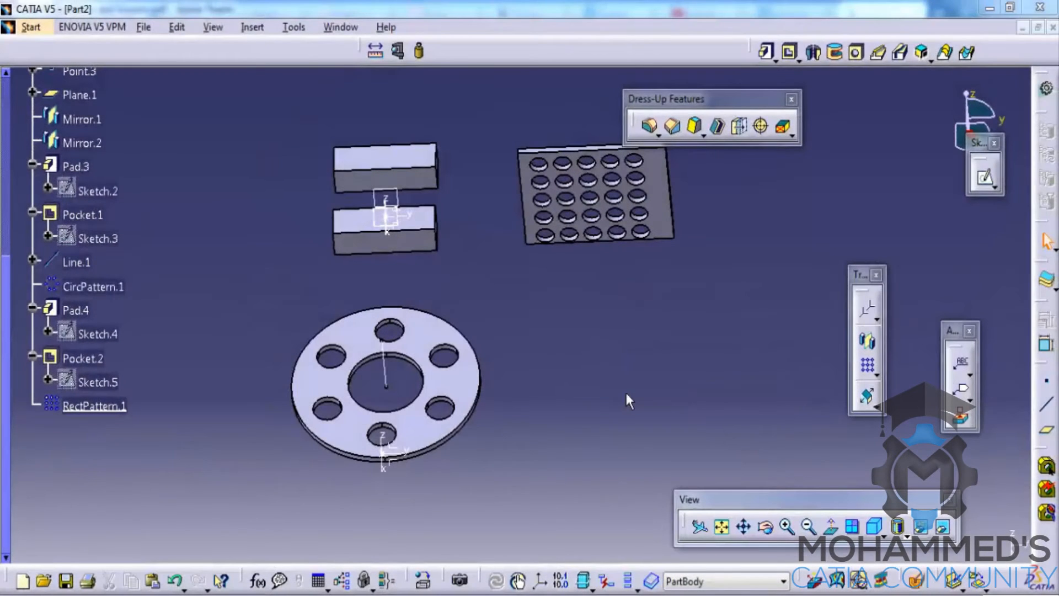
{"action": "mouse_move", "coordinate": [491, 312]}
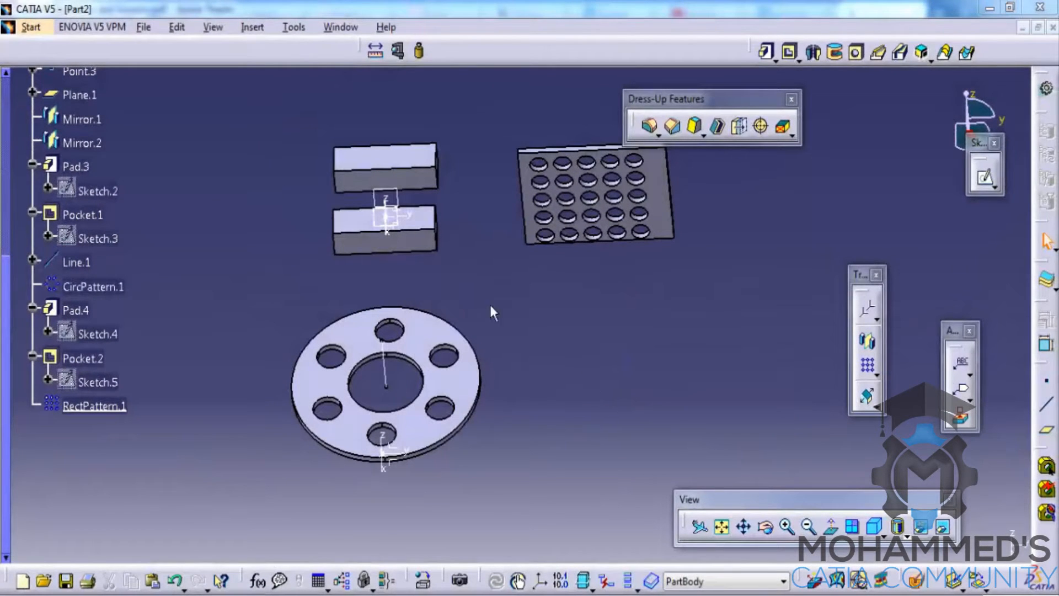
Create a new Part document named Part3 from File > New.
{"action": "left_click", "coordinate": [143, 27]}
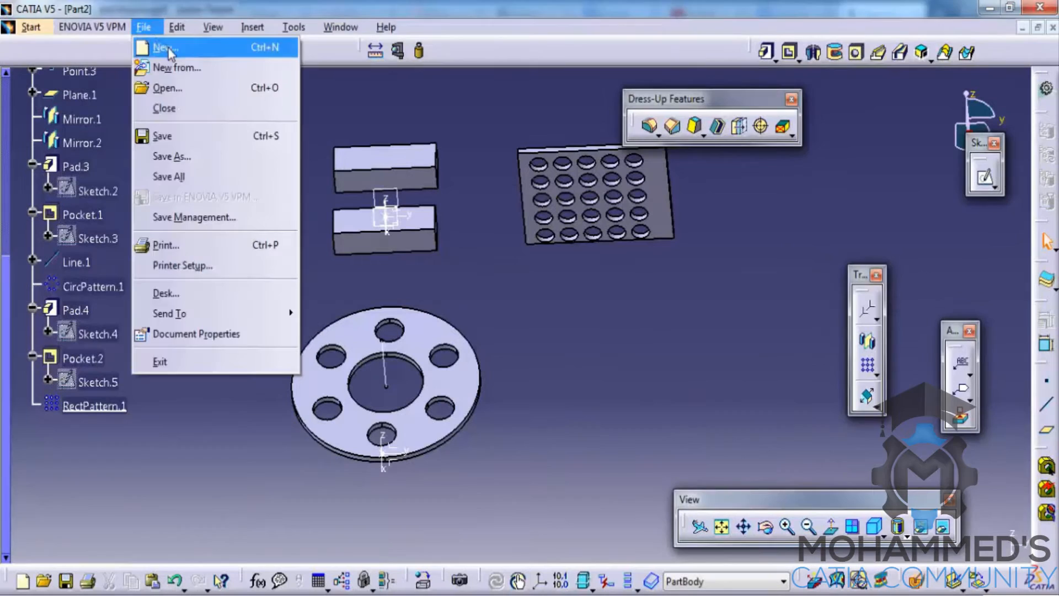
{"action": "left_click", "coordinate": [161, 47]}
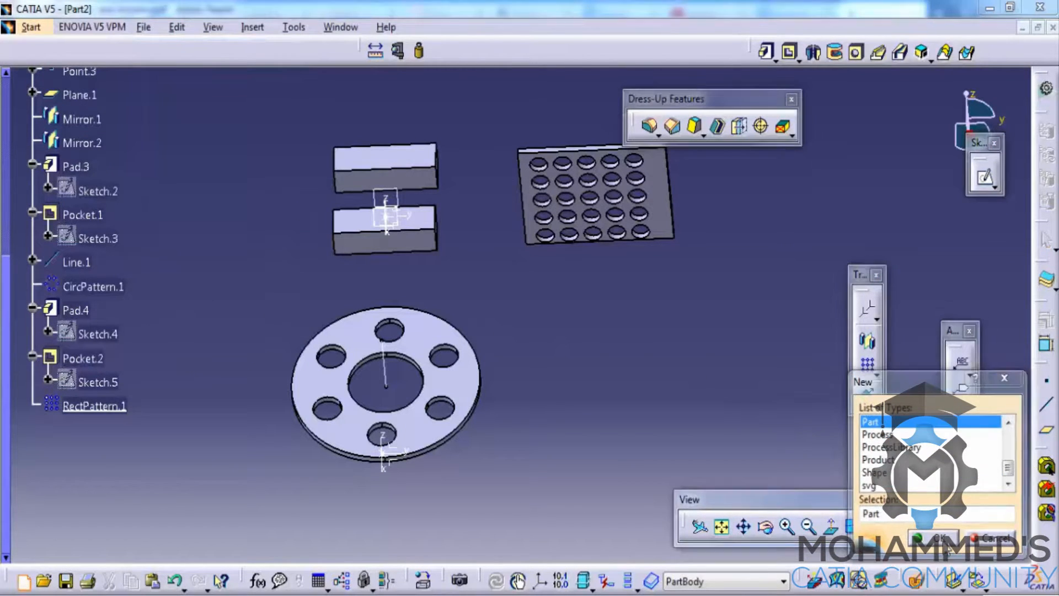
{"action": "left_click", "coordinate": [932, 538]}
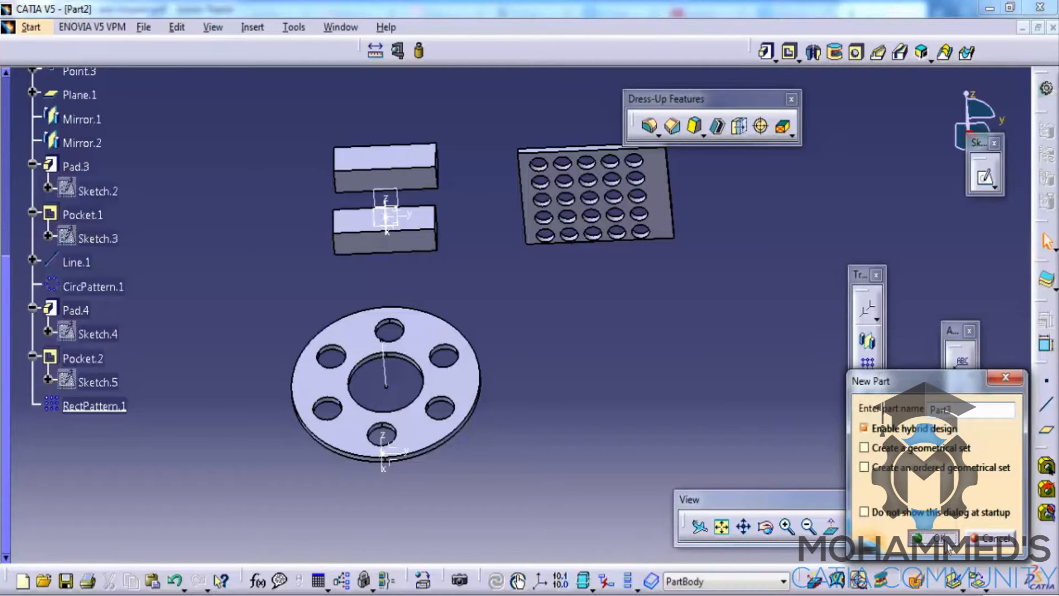
{"action": "left_click", "coordinate": [930, 538]}
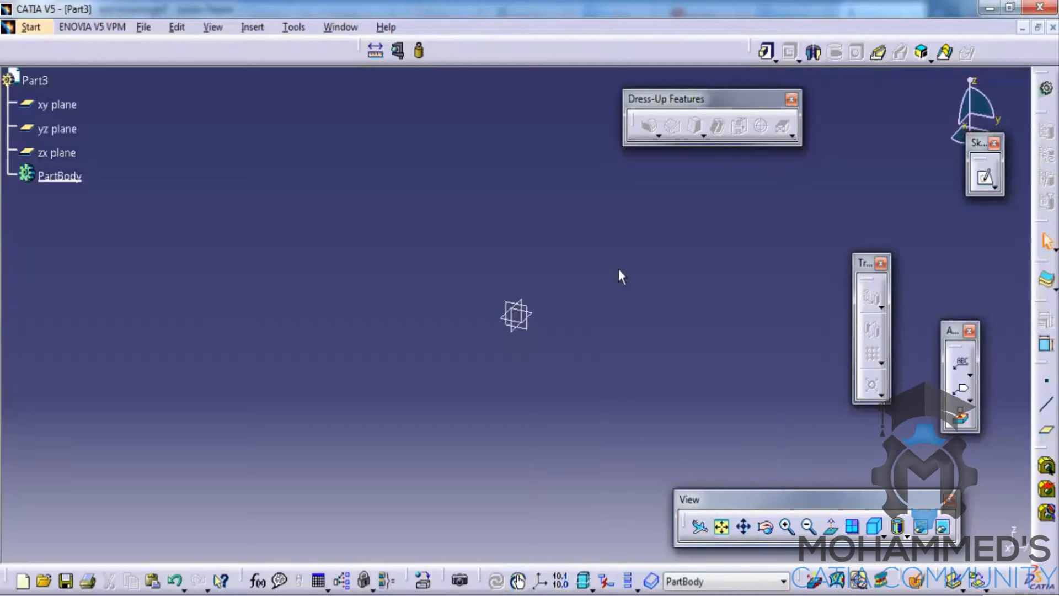
{"action": "mouse_move", "coordinate": [665, 265]}
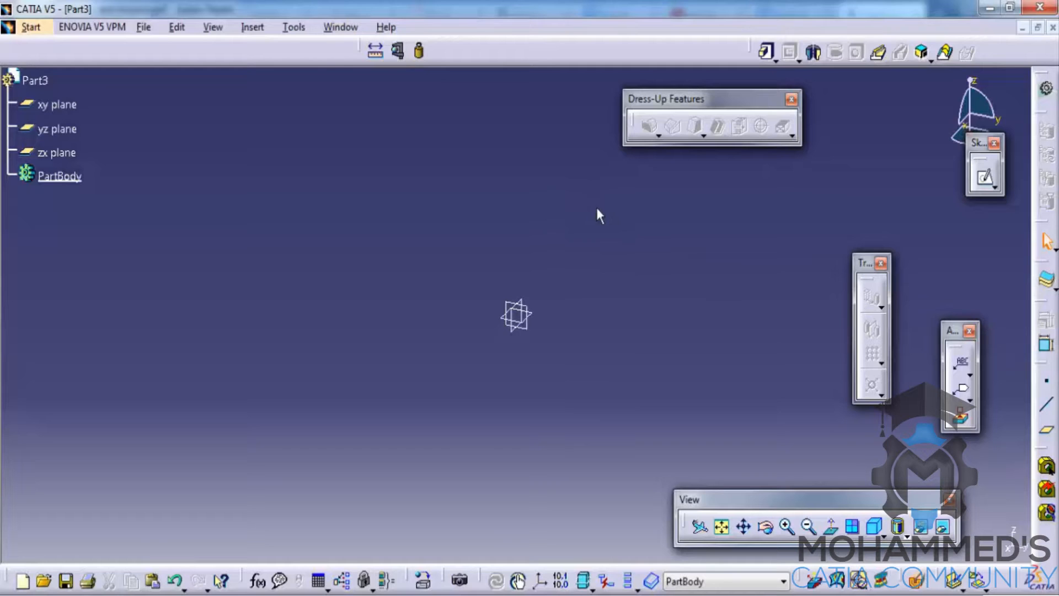
{"action": "mouse_move", "coordinate": [725, 257]}
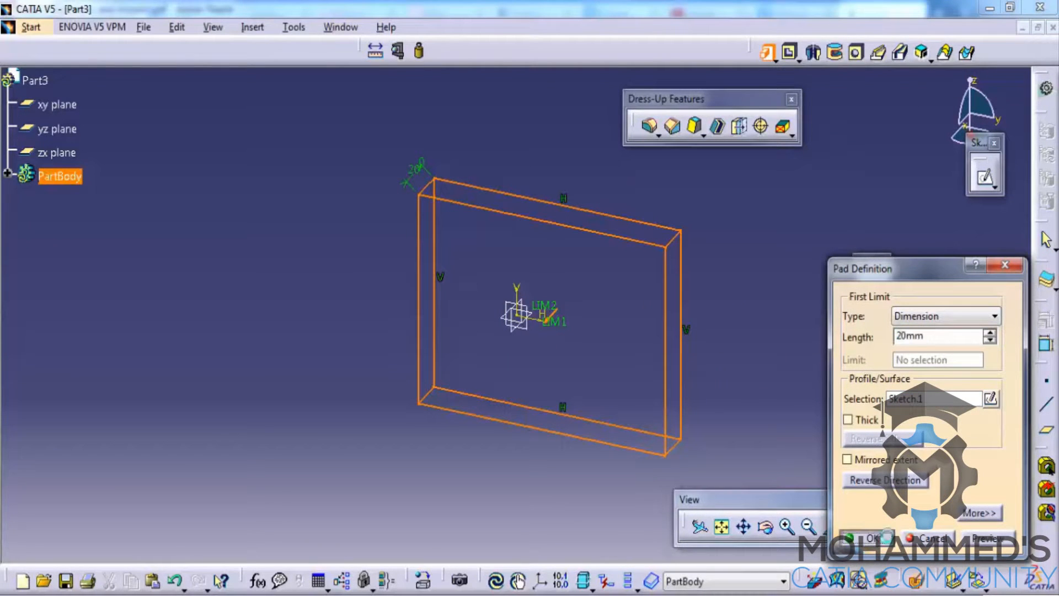
Pad the rectangle 20 mm thick and pocket a round hole near its upper-left corner.
{"action": "left_click", "coordinate": [872, 537]}
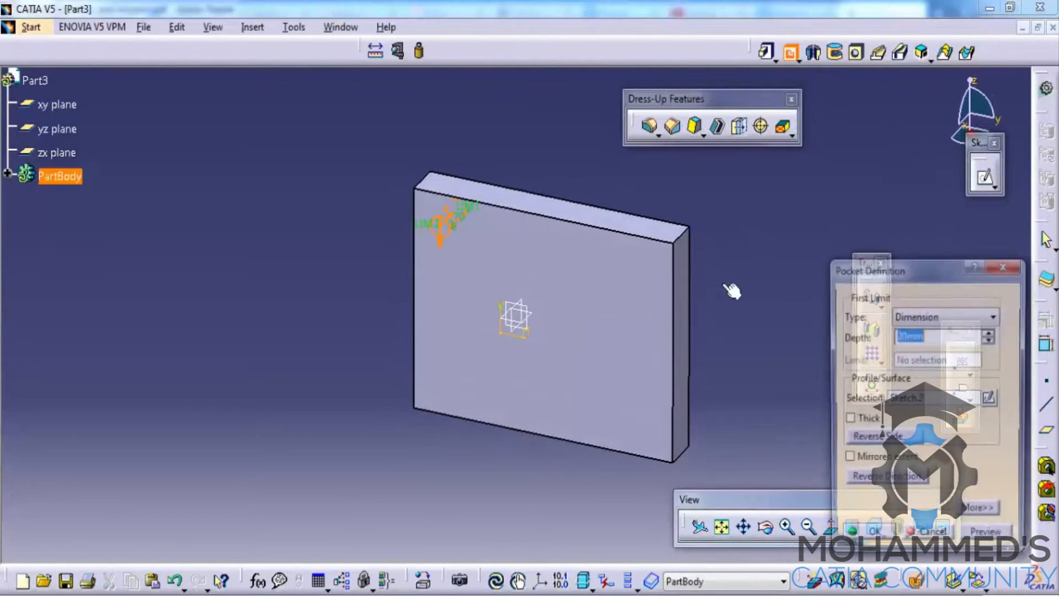
{"action": "left_click", "coordinate": [894, 530]}
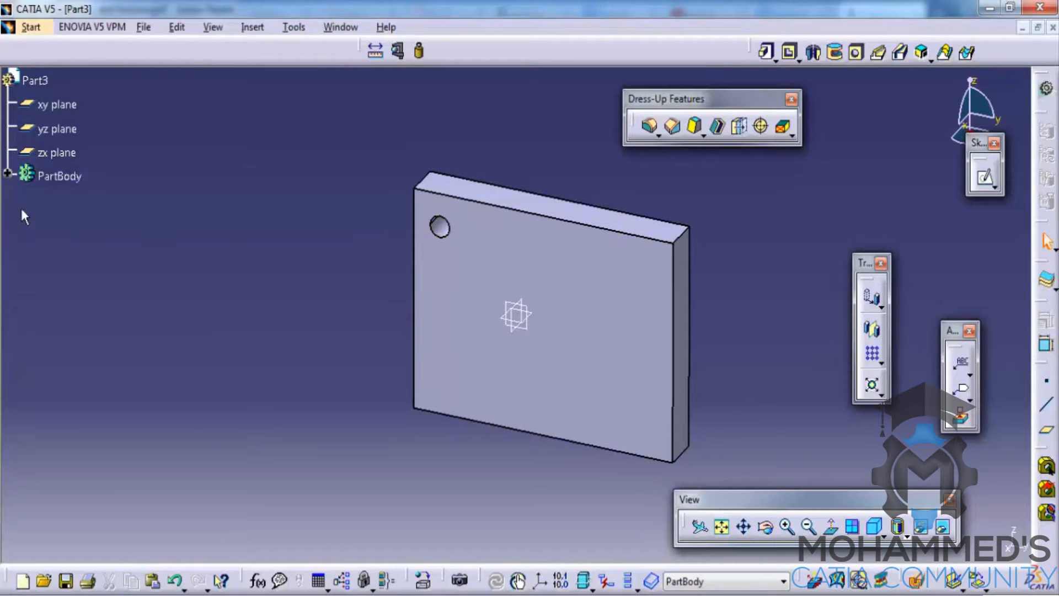
Pattern Pocket.1 into a six-by-four rectangular grid with 25 mm spacing.
{"action": "left_click", "coordinate": [6, 175]}
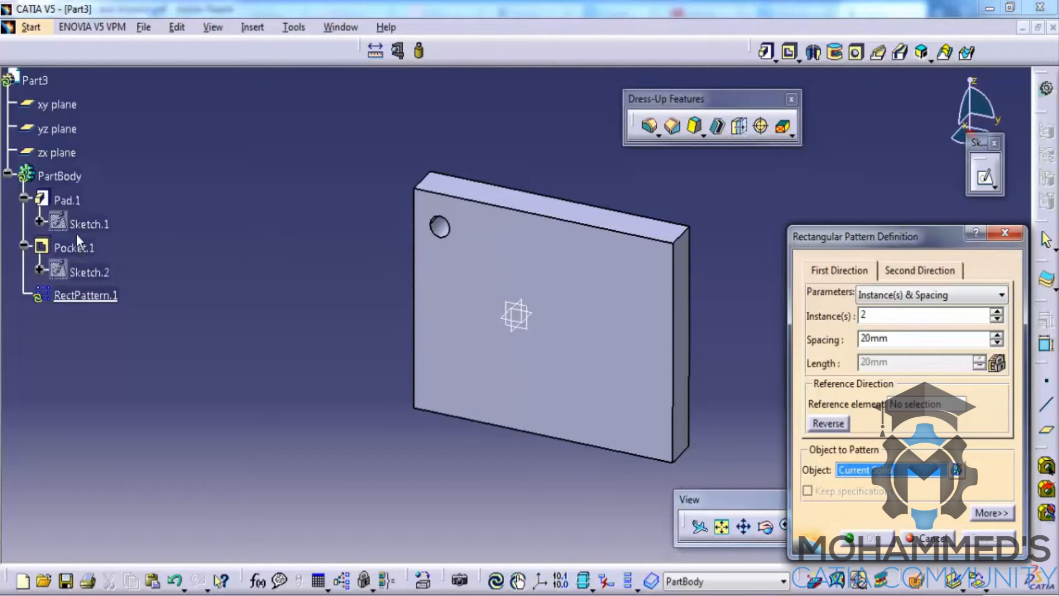
{"action": "mouse_move", "coordinate": [73, 247]}
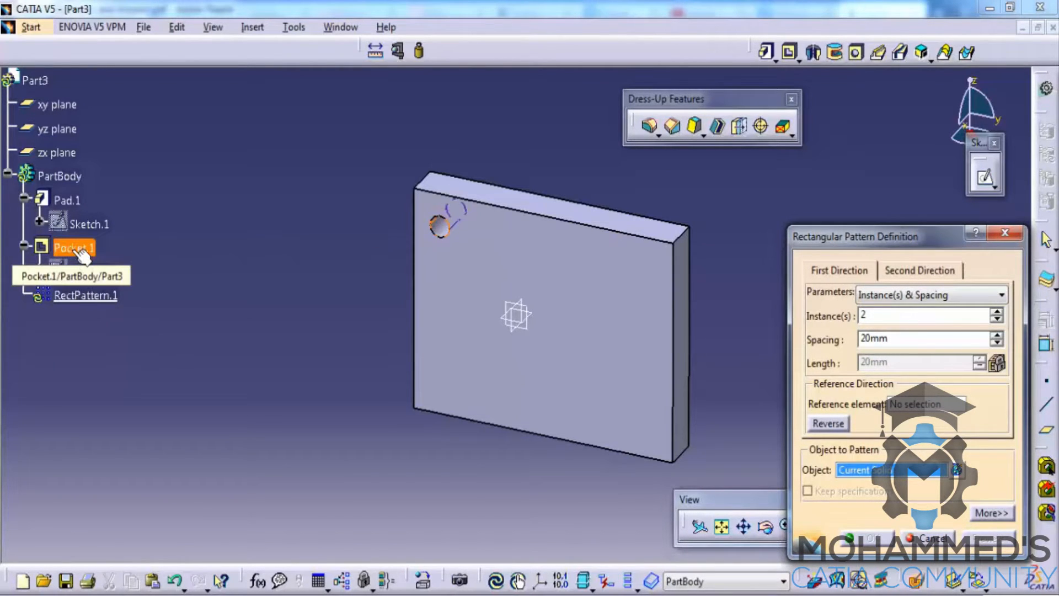
{"action": "left_click", "coordinate": [73, 247]}
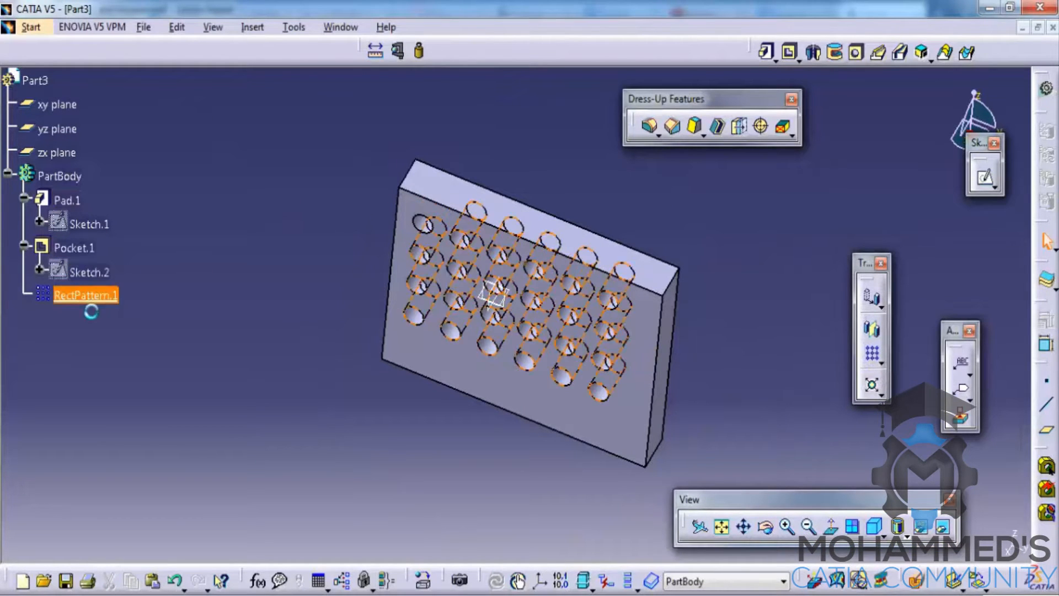
{"action": "double_click", "coordinate": [85, 295]}
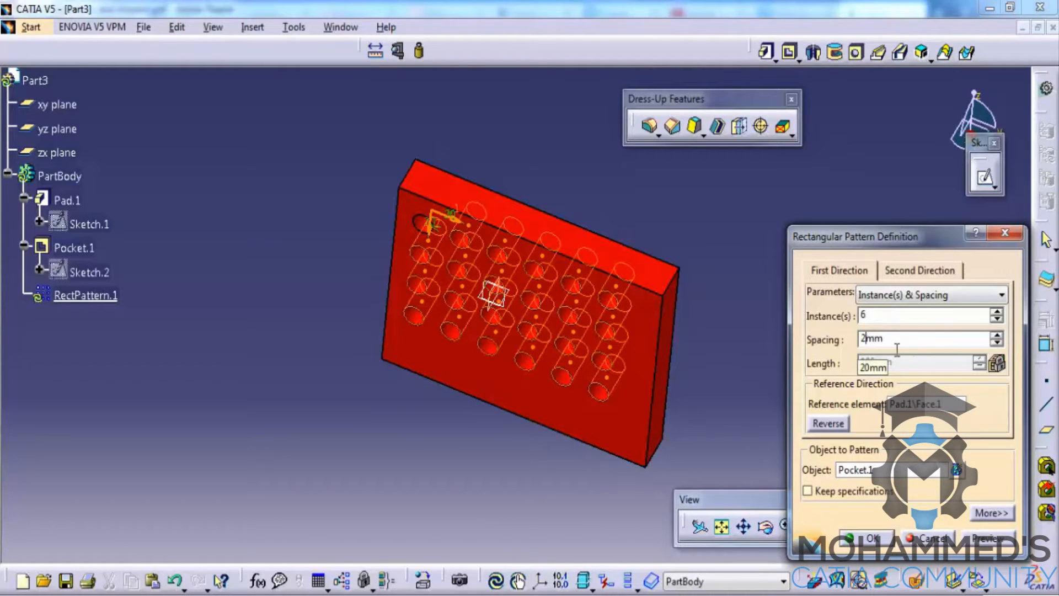
{"action": "type", "text": "25mm"}
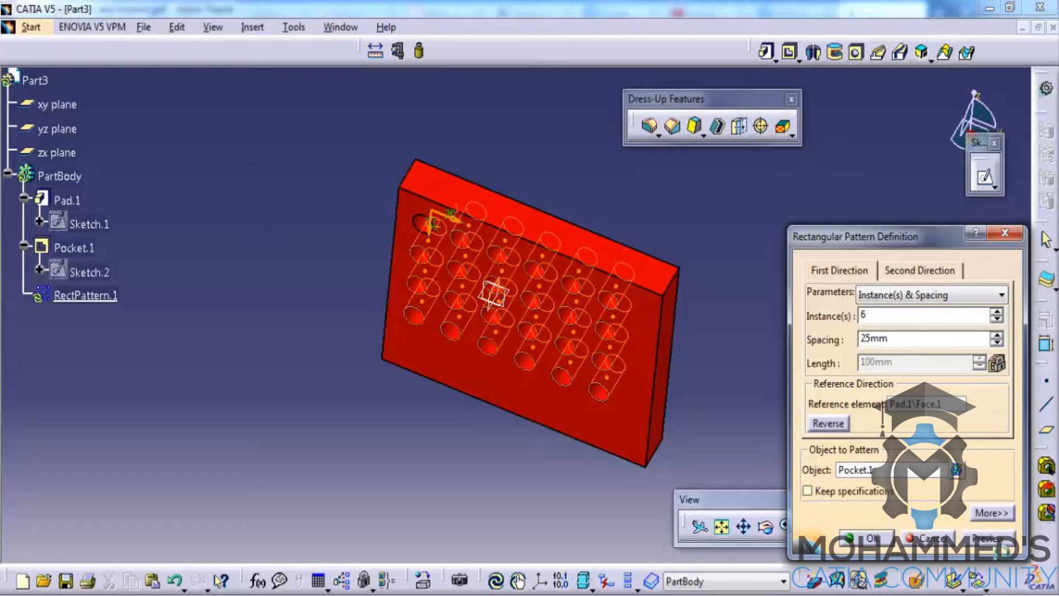
{"action": "left_click", "coordinate": [871, 538]}
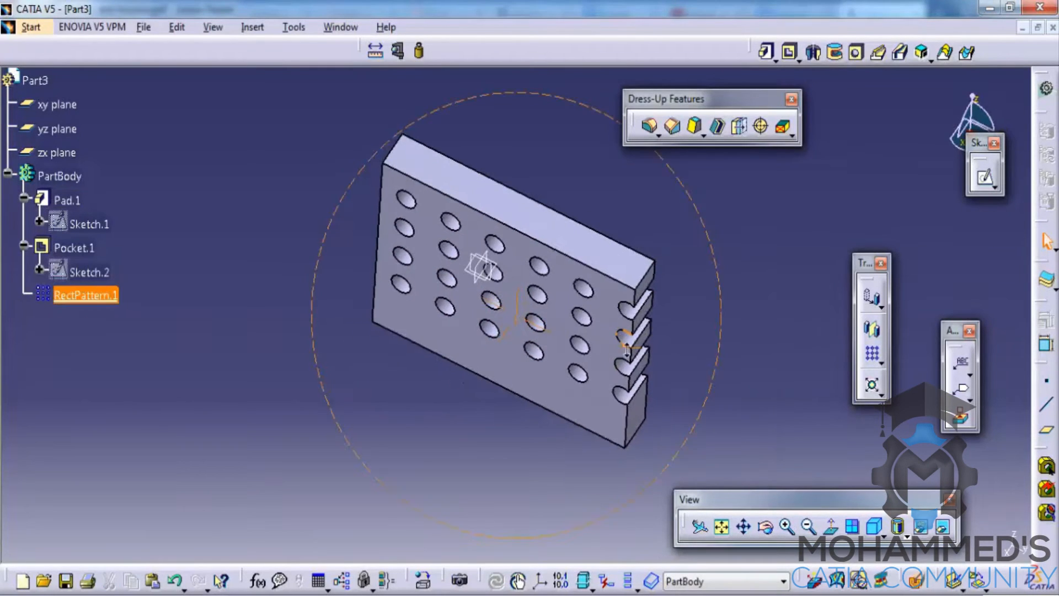
Clear the current selection after finishing the hole pattern.
{"action": "left_click", "coordinate": [90, 271]}
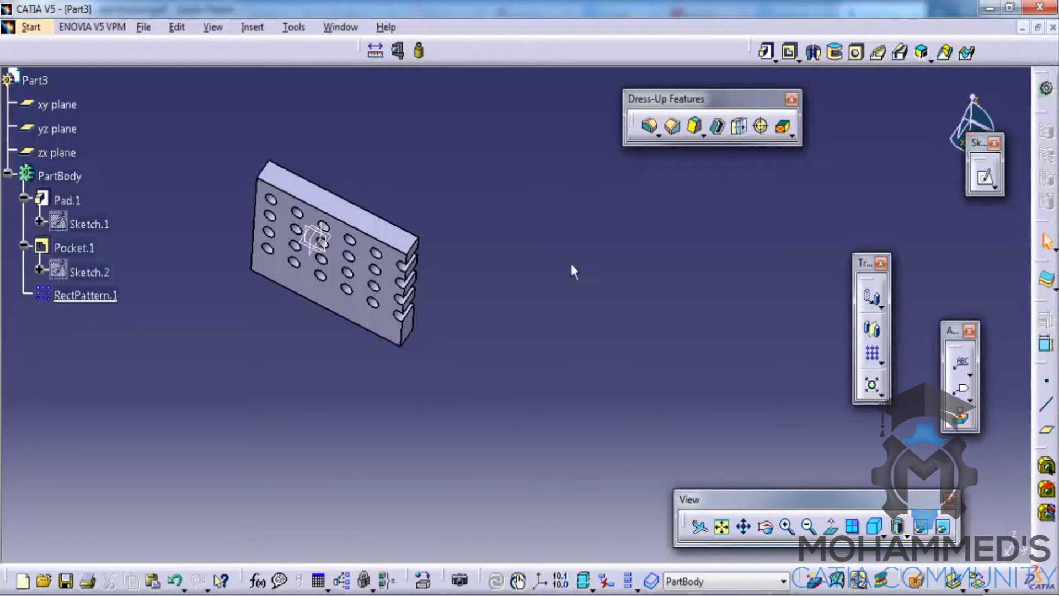
{"action": "mouse_move", "coordinate": [488, 225]}
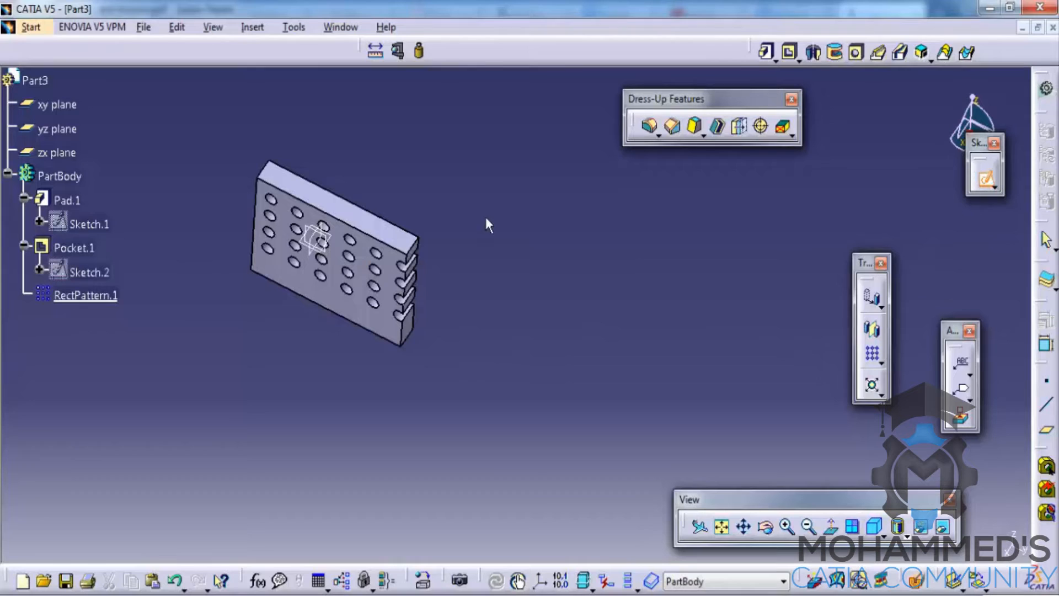
{"action": "mouse_move", "coordinate": [328, 253]}
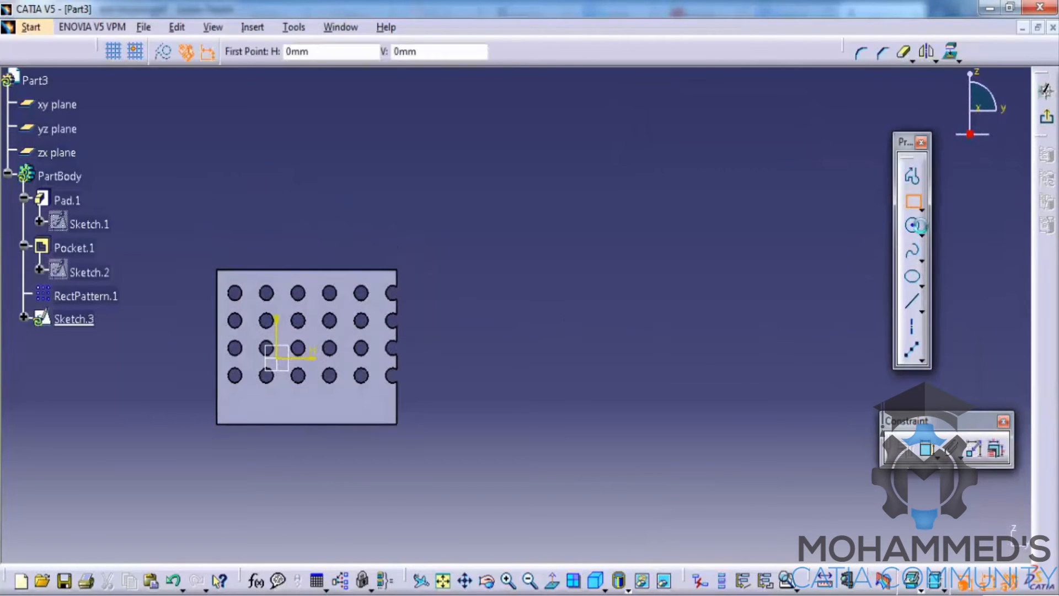
Pad the ring profile and pocket a small hole near the ring's rim.
{"action": "left_click", "coordinate": [912, 225]}
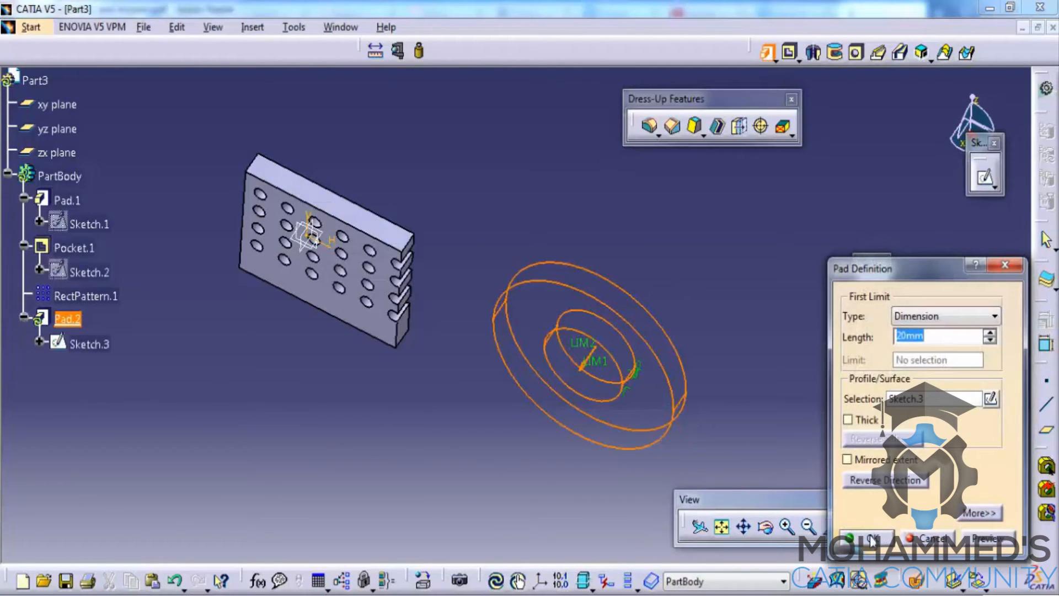
{"action": "left_click", "coordinate": [866, 537]}
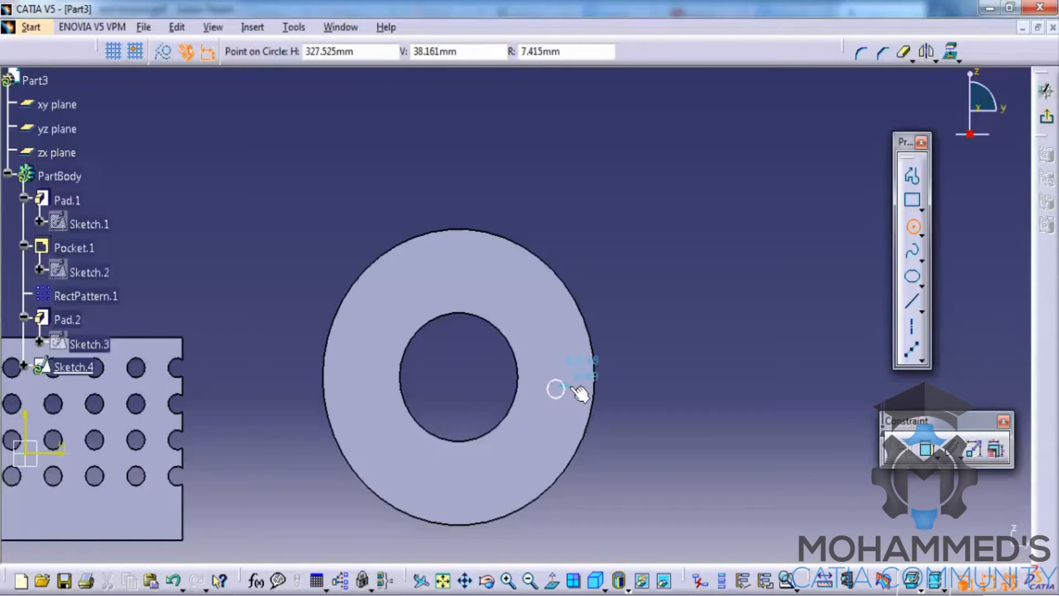
{"action": "left_click", "coordinate": [556, 388]}
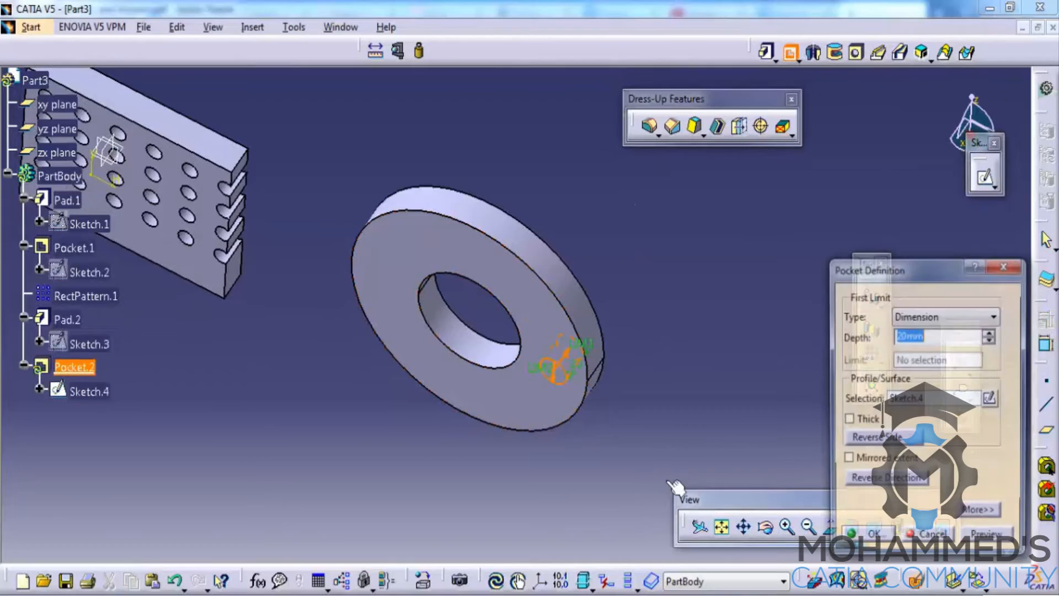
{"action": "left_click", "coordinate": [866, 533]}
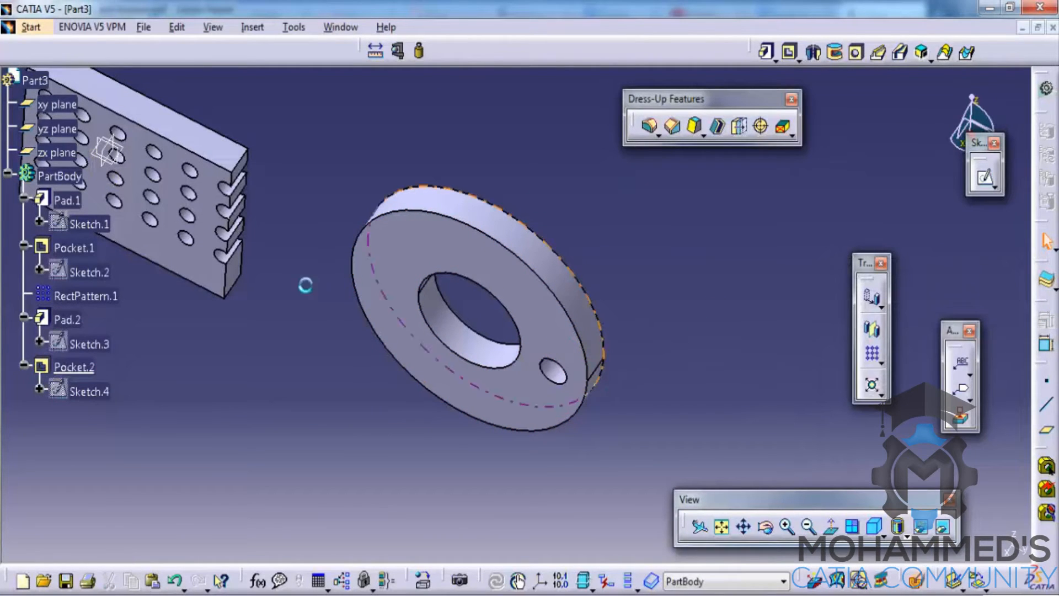
Create Line.1 as a Point-Direction line from the ring hole's centre along X.
{"action": "left_click", "coordinate": [74, 367]}
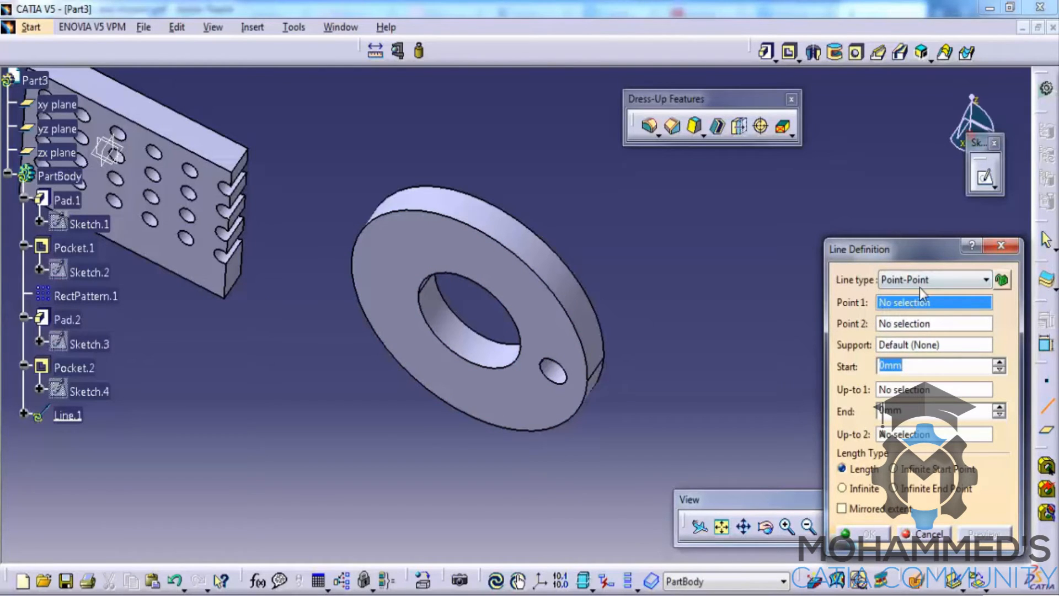
{"action": "left_click", "coordinate": [934, 280]}
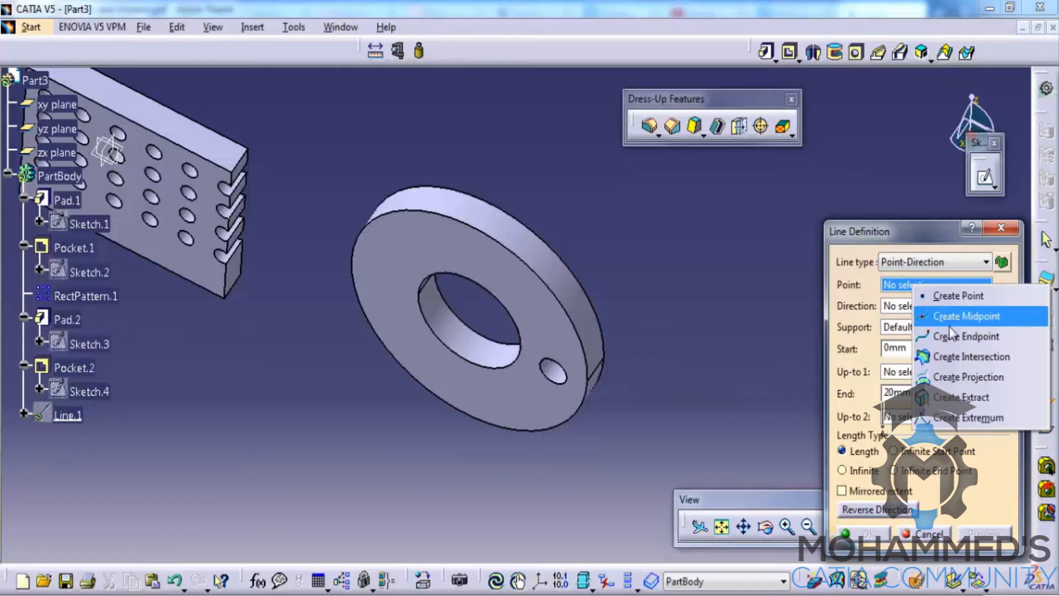
{"action": "left_click", "coordinate": [936, 285]}
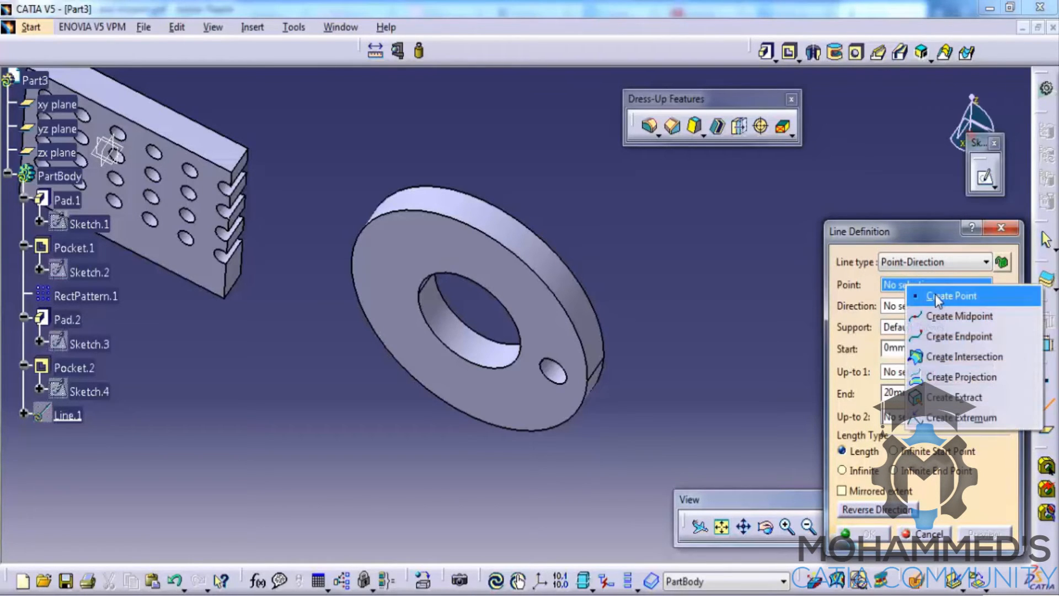
{"action": "left_click", "coordinate": [951, 295]}
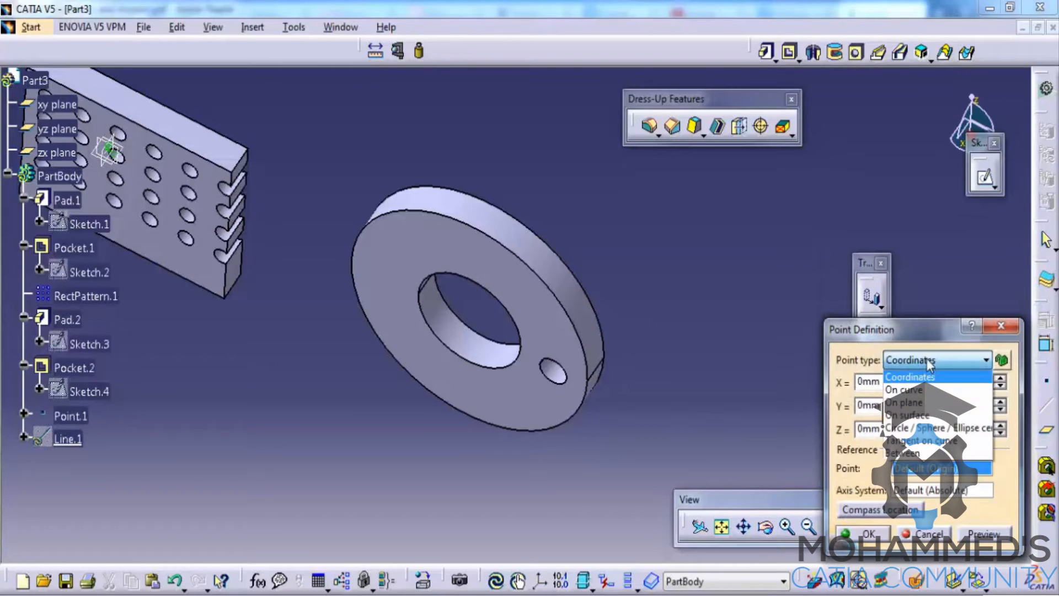
{"action": "left_click", "coordinate": [939, 427]}
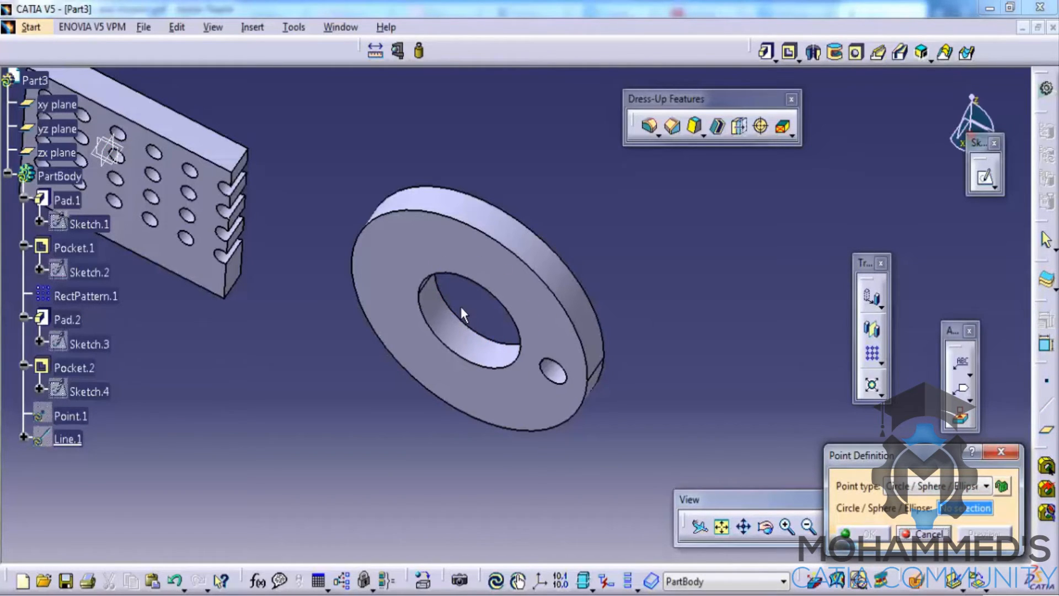
{"action": "left_click", "coordinate": [67, 319]}
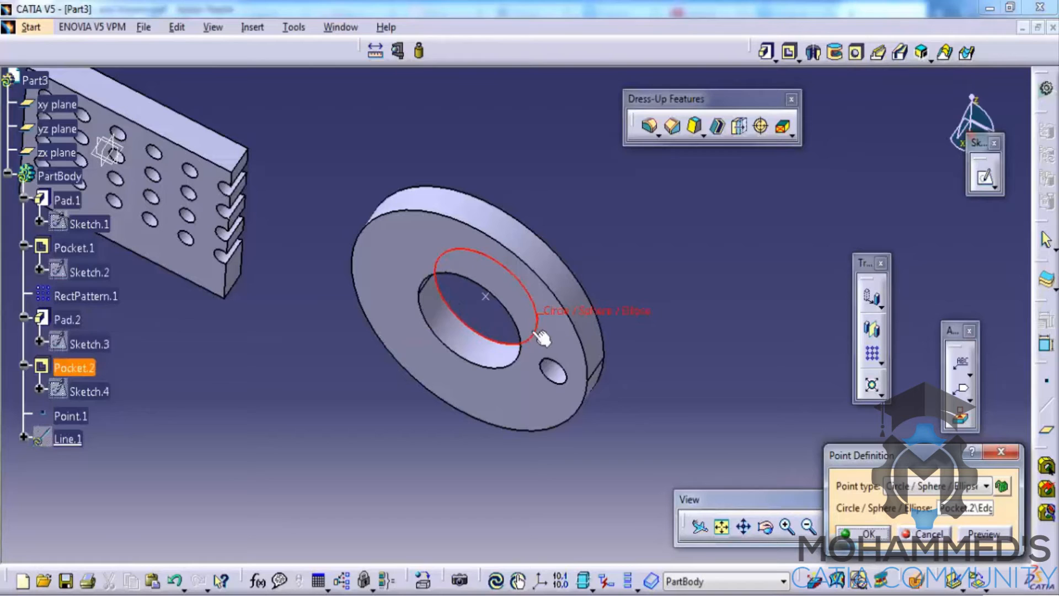
{"action": "left_click", "coordinate": [868, 534]}
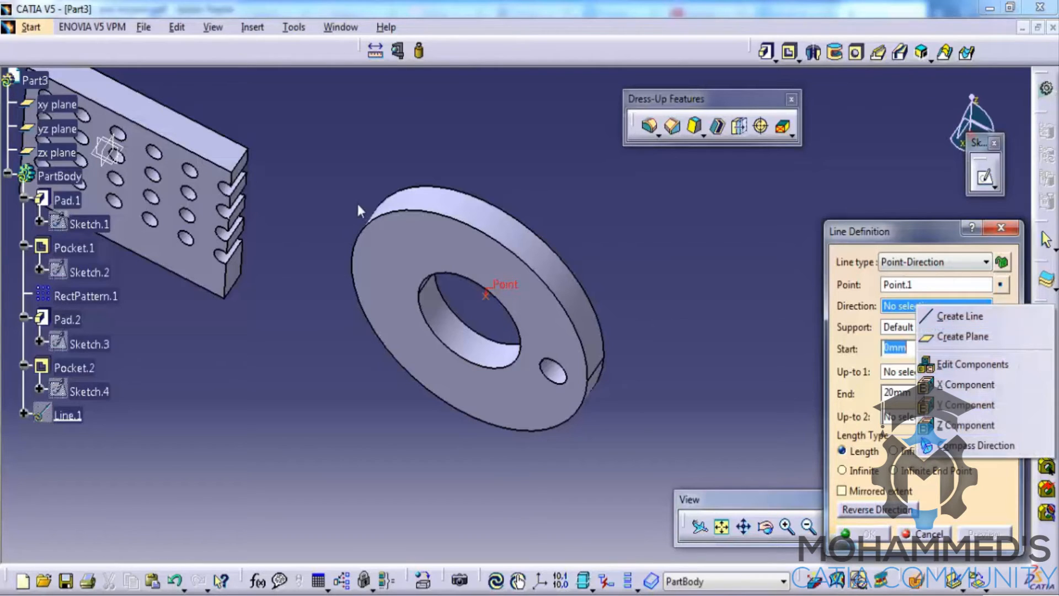
{"action": "mouse_move", "coordinate": [966, 384]}
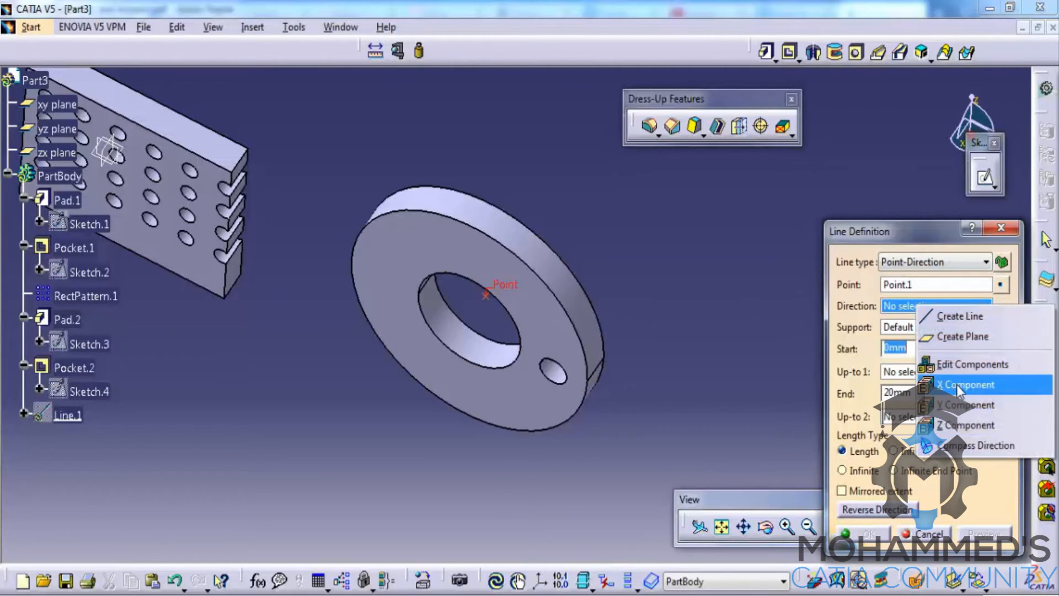
{"action": "left_click", "coordinate": [967, 384]}
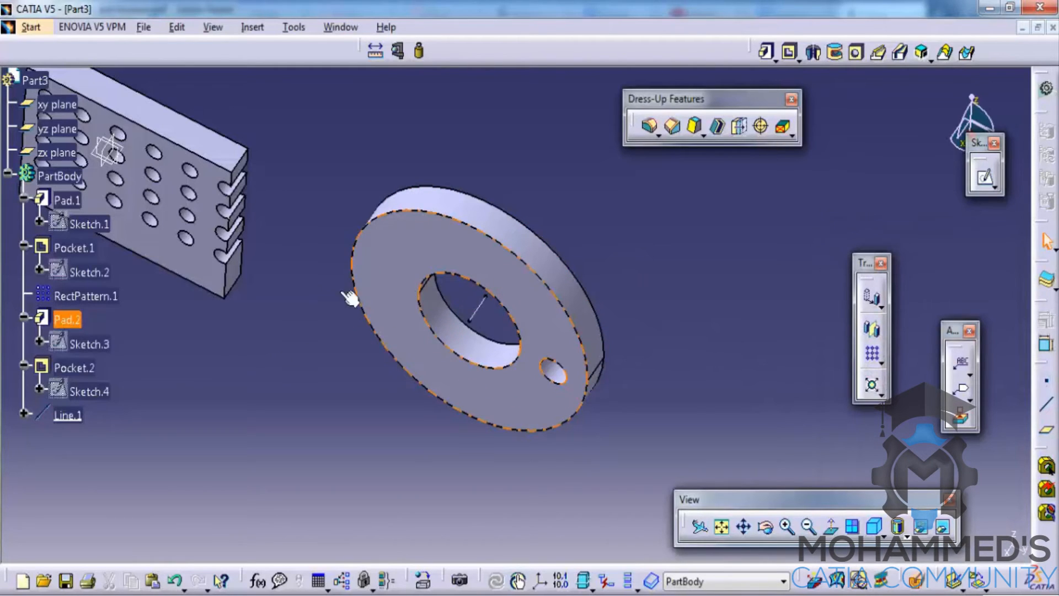
Circular-pattern Pocket.2 as six holes around the ring, using Line.1 as axis.
{"action": "left_click", "coordinate": [74, 367]}
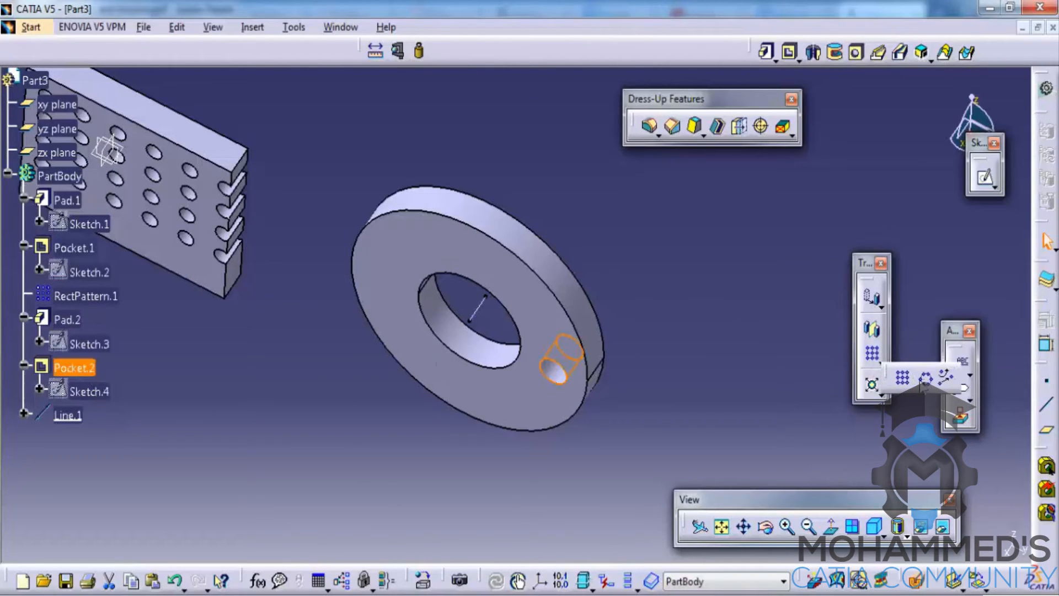
{"action": "left_click", "coordinate": [873, 375]}
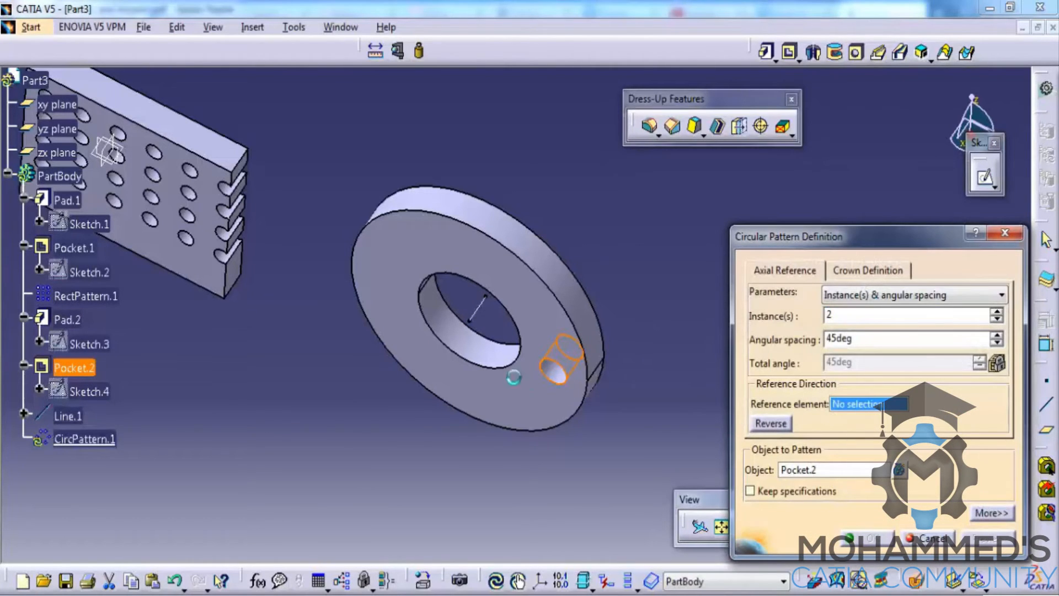
{"action": "left_click", "coordinate": [67, 415]}
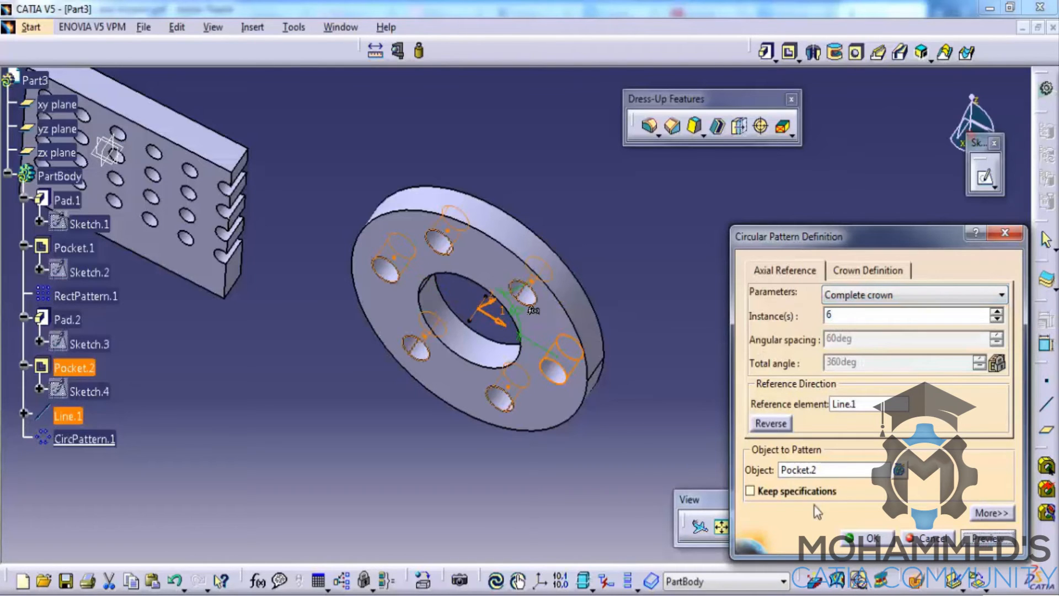
{"action": "left_click", "coordinate": [872, 539]}
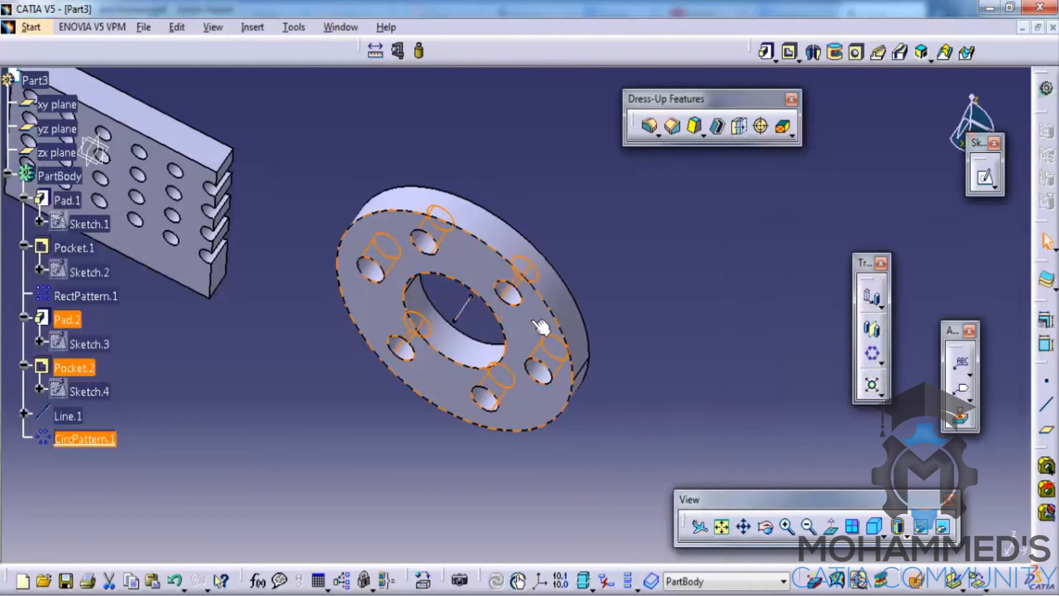
{"action": "left_click_drag", "start_coordinate": [541, 324], "coordinate": [574, 355]}
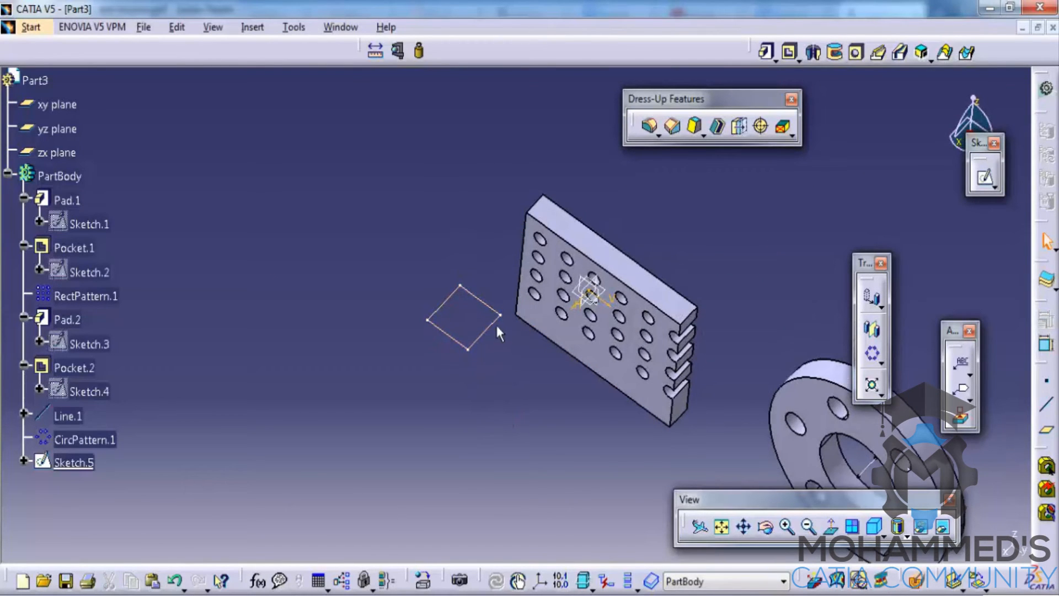
Pad the square Sketch.5 into the cube Pad.3.
{"action": "left_click", "coordinate": [74, 463]}
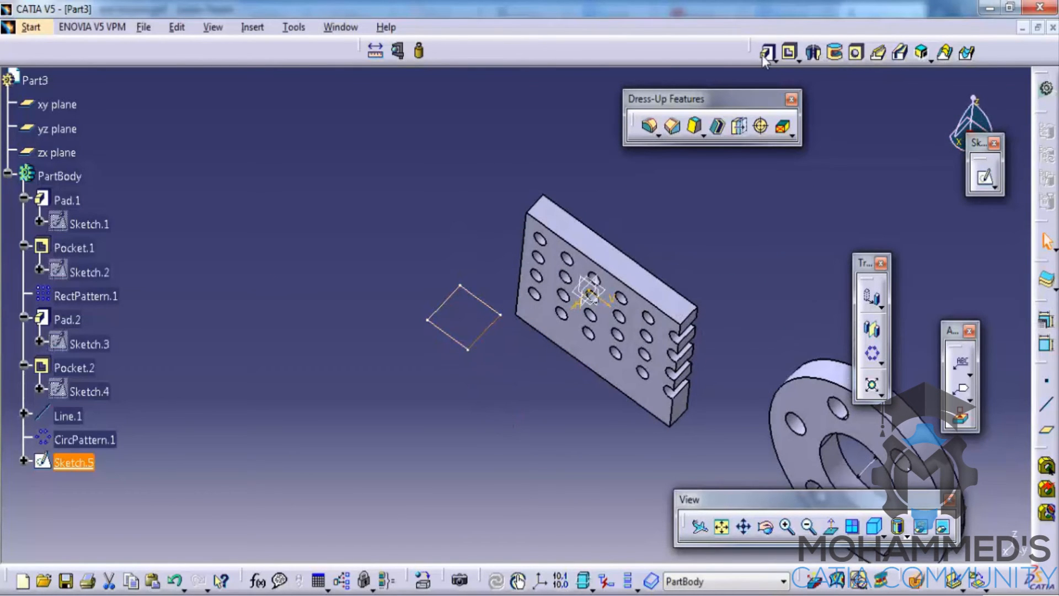
{"action": "left_click", "coordinate": [765, 52]}
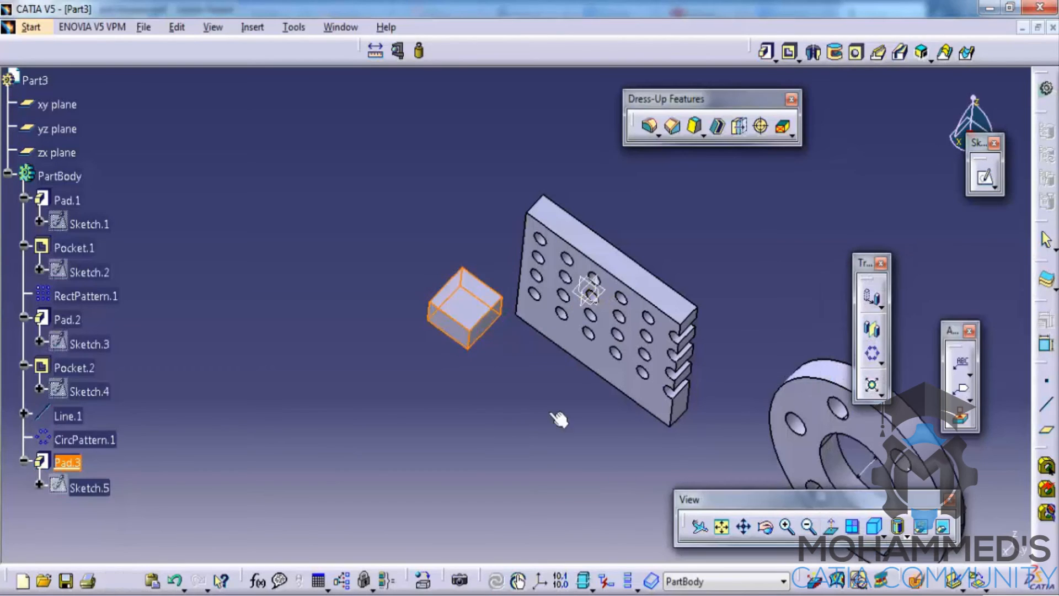
{"action": "left_click", "coordinate": [87, 439]}
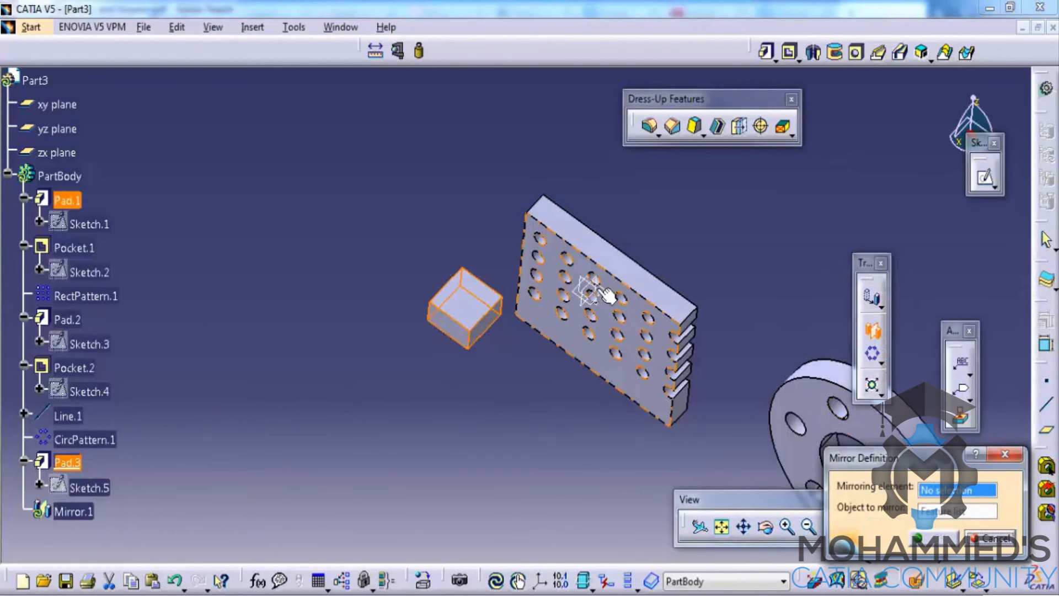
Mirror Pad.3 across the zx plane to create Mirror.1.
{"action": "left_click", "coordinate": [58, 152]}
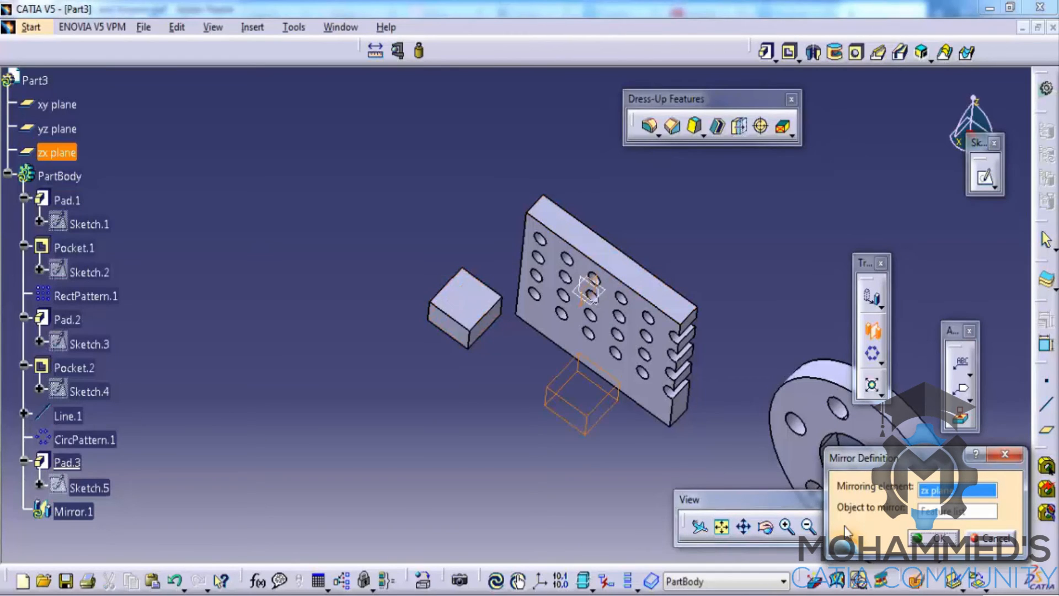
{"action": "left_click", "coordinate": [932, 537]}
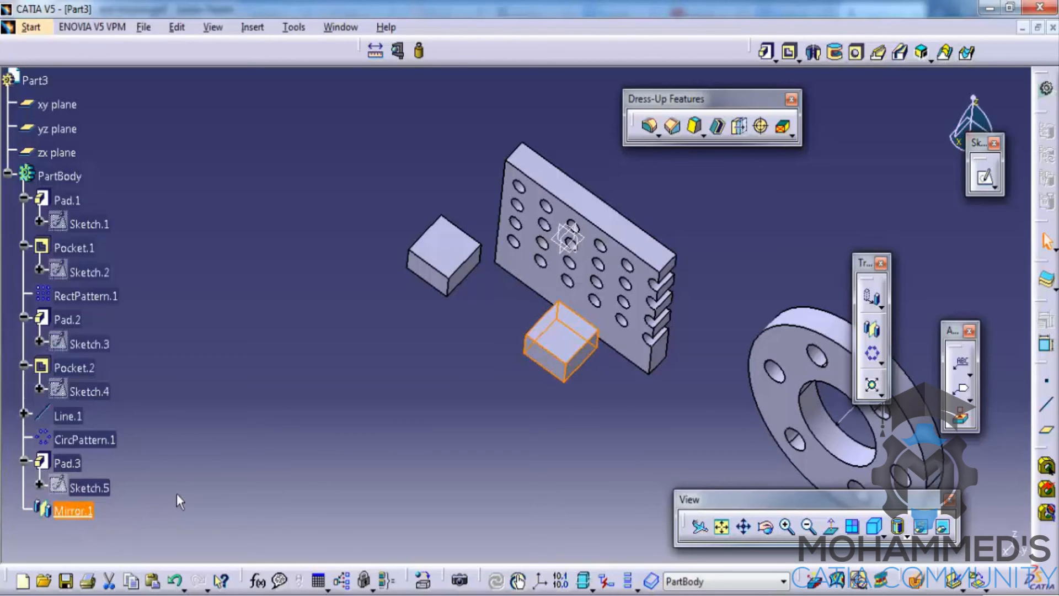
{"action": "mouse_move", "coordinate": [226, 444]}
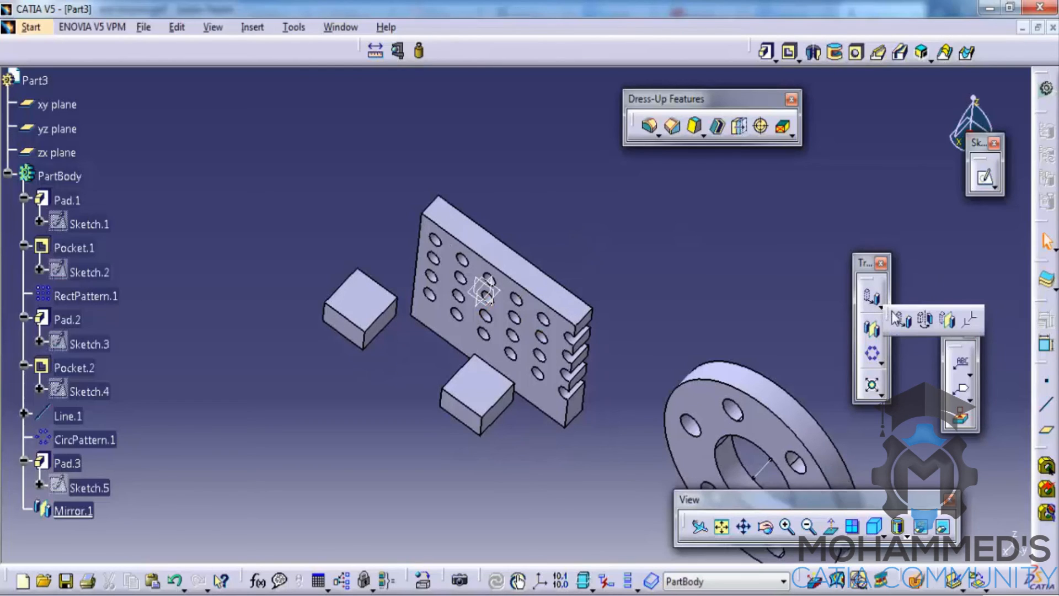
{"action": "mouse_move", "coordinate": [905, 313]}
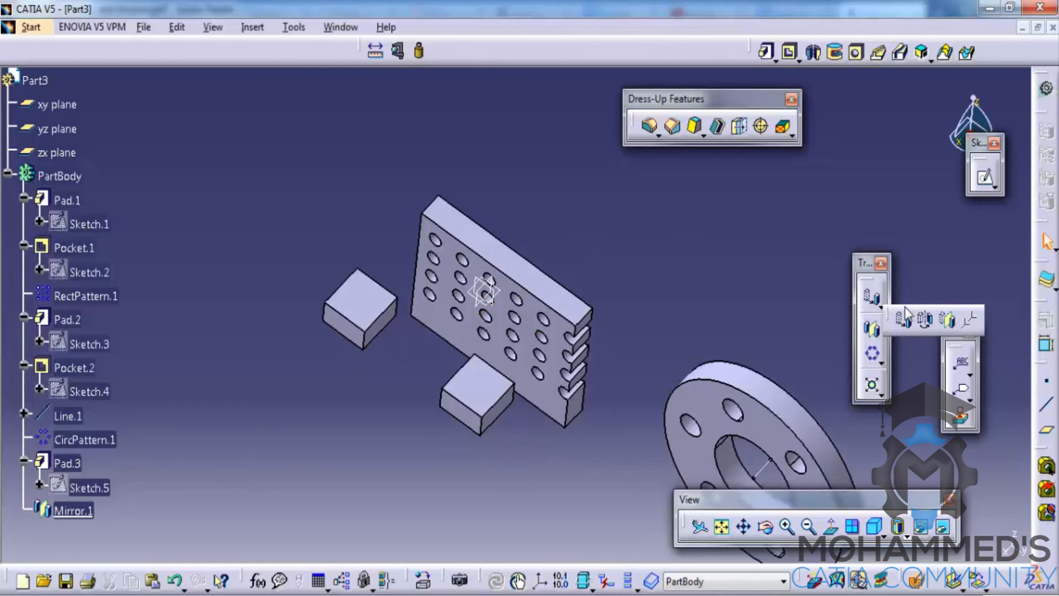